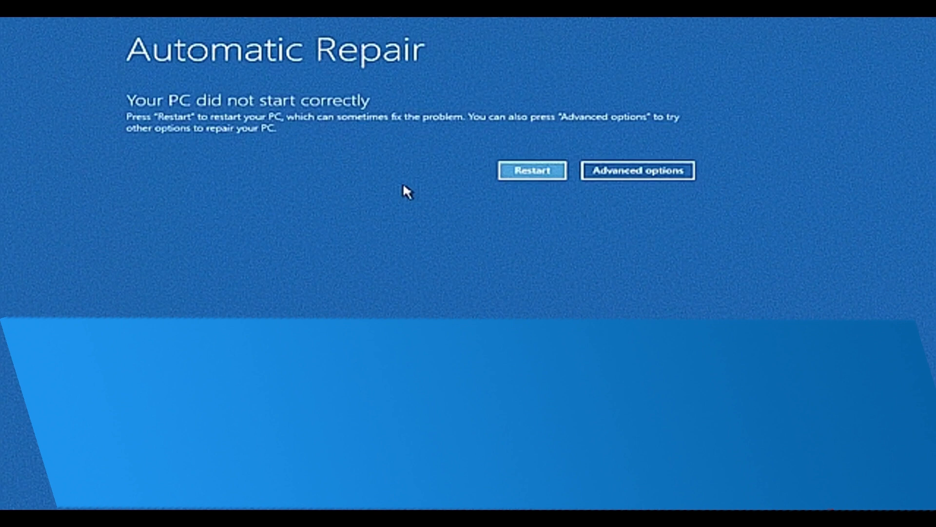
Step: Leave Automatic Repair for Advanced options and enter the Troubleshoot tools
left_click(637, 170)
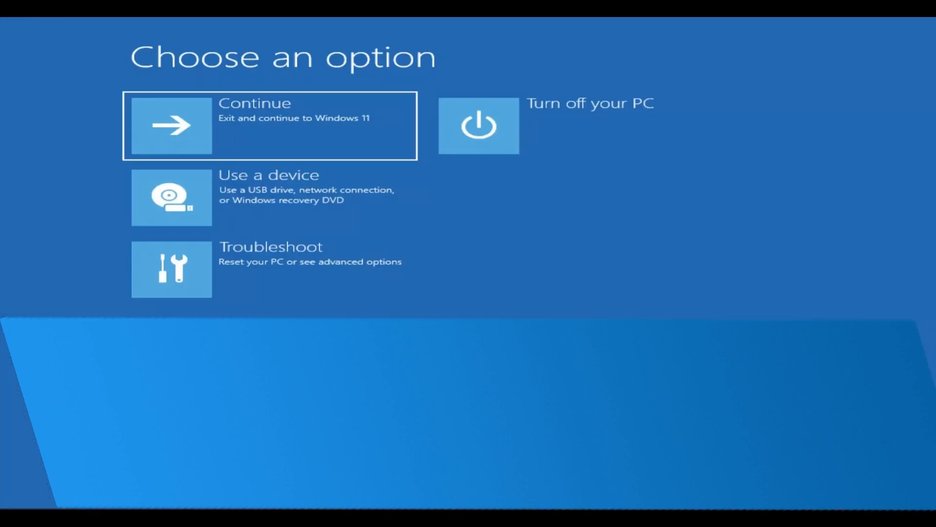
left_click(172, 269)
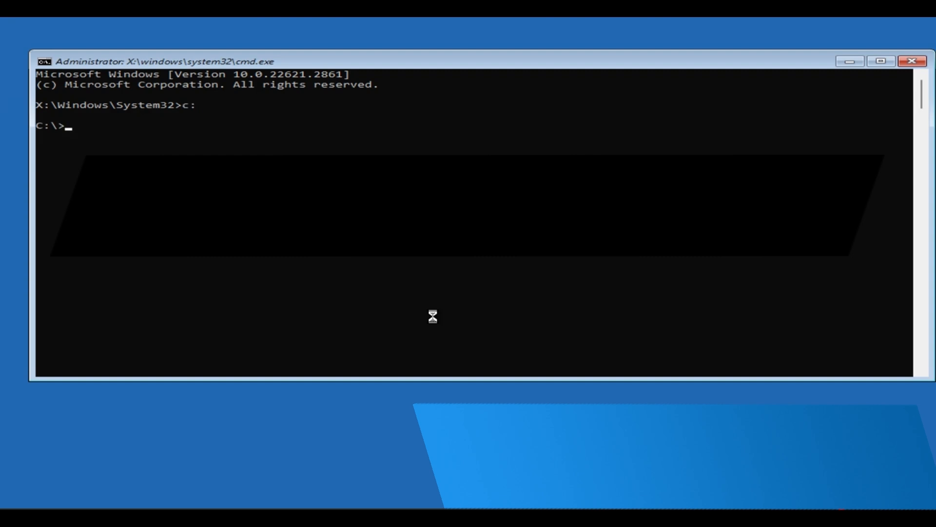
Step: Change to C:\Windows\System32\config and create a backup folder with md backup
type("cd")
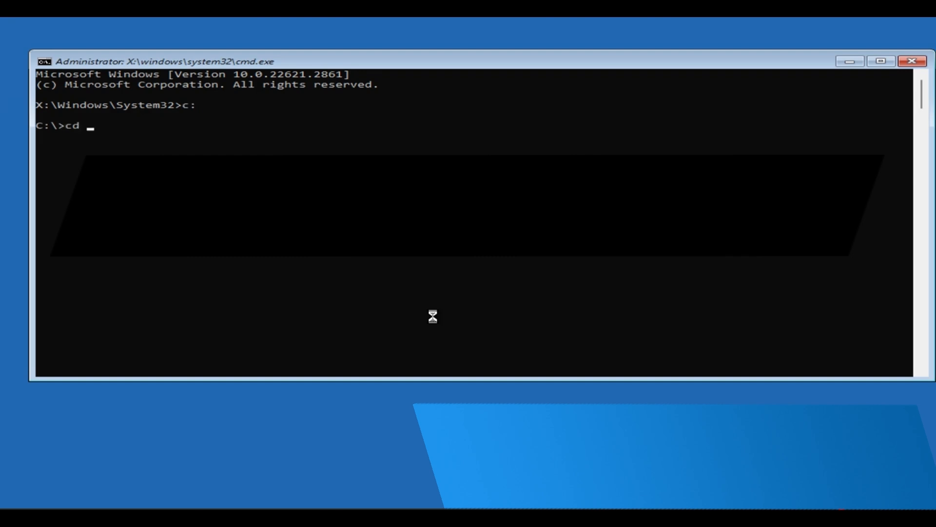
type("\\windows\\")
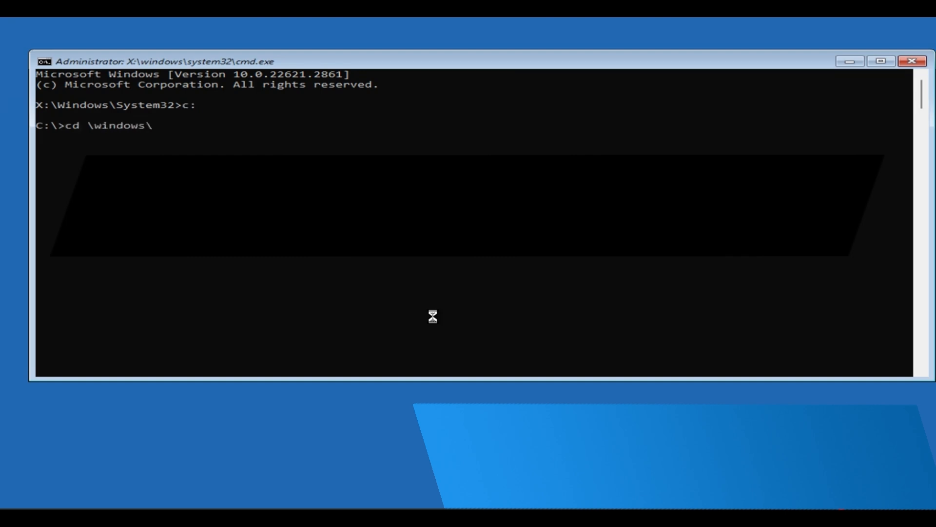
type("system32\\config")
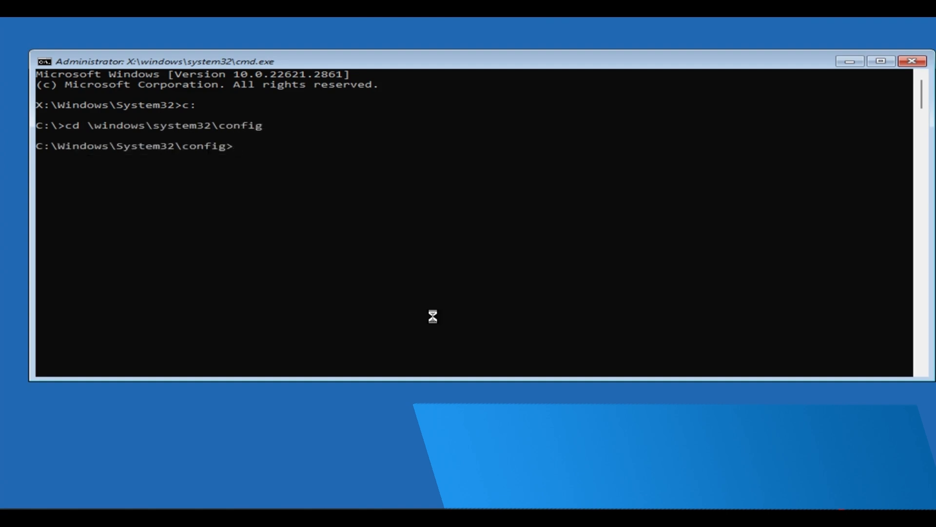
type("md backup")
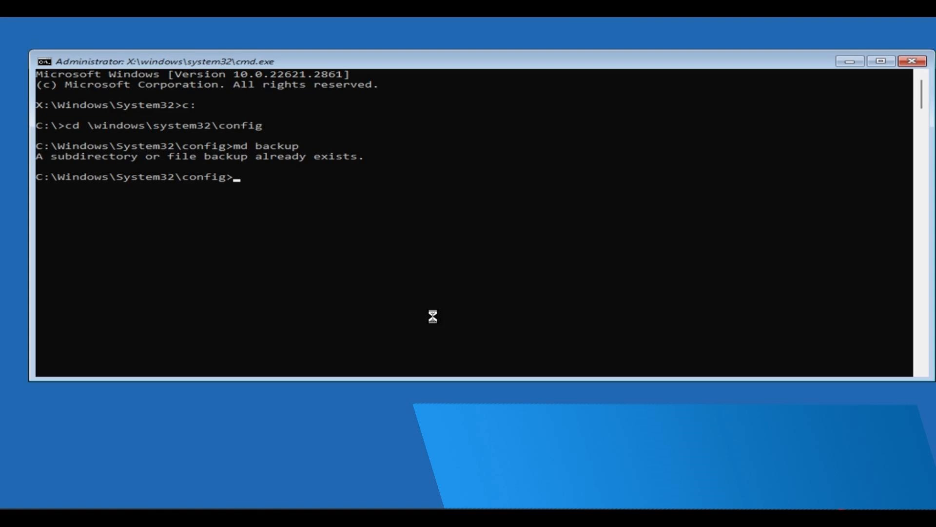
Step: Copy all registry hive files into backup, overwriting all, and move into RegBack
type("copy *.*")
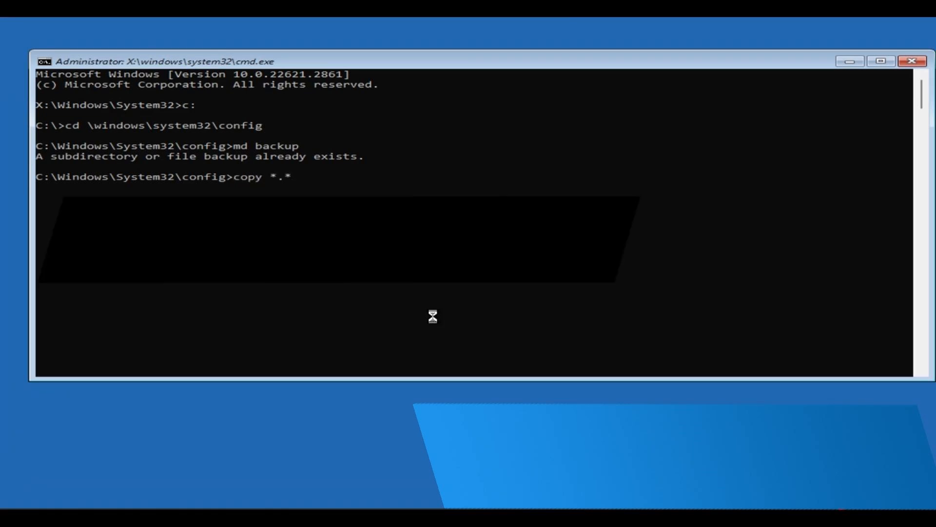
type("backup")
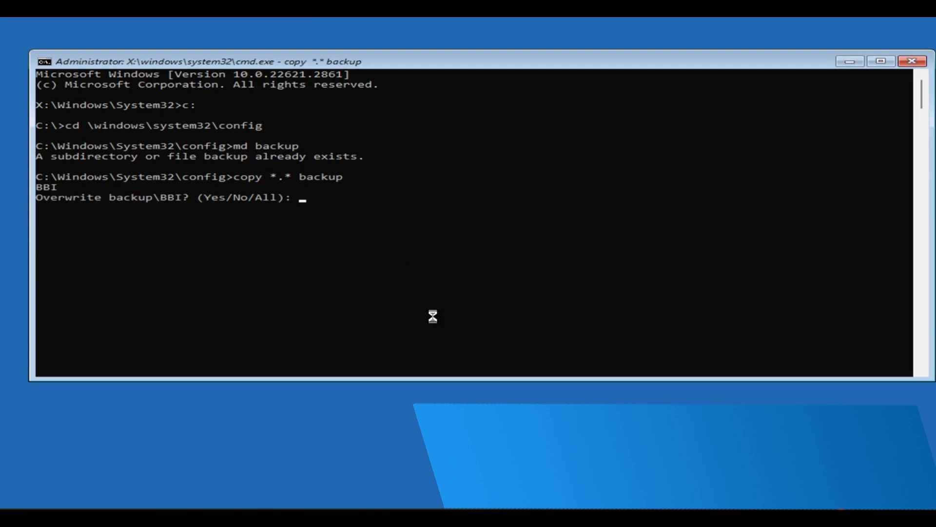
type("A")
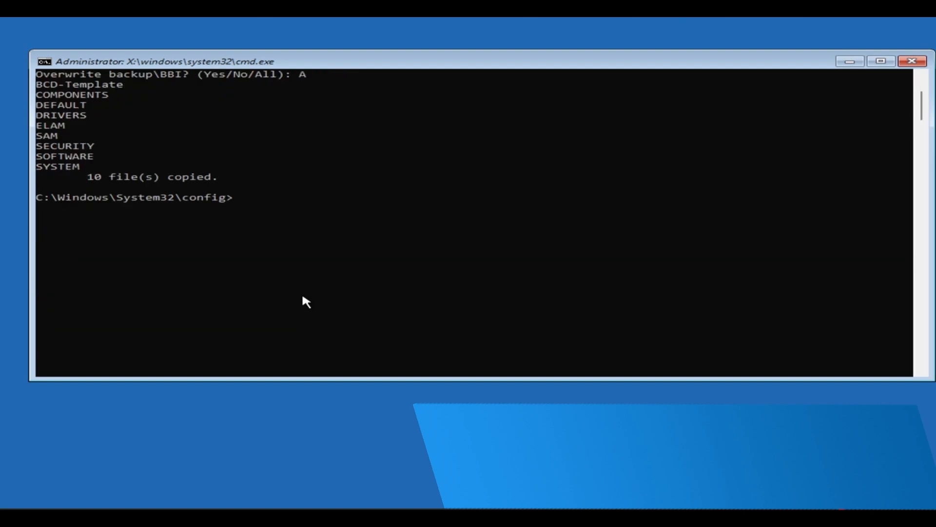
type("cd regback")
type("copy *.* ..")
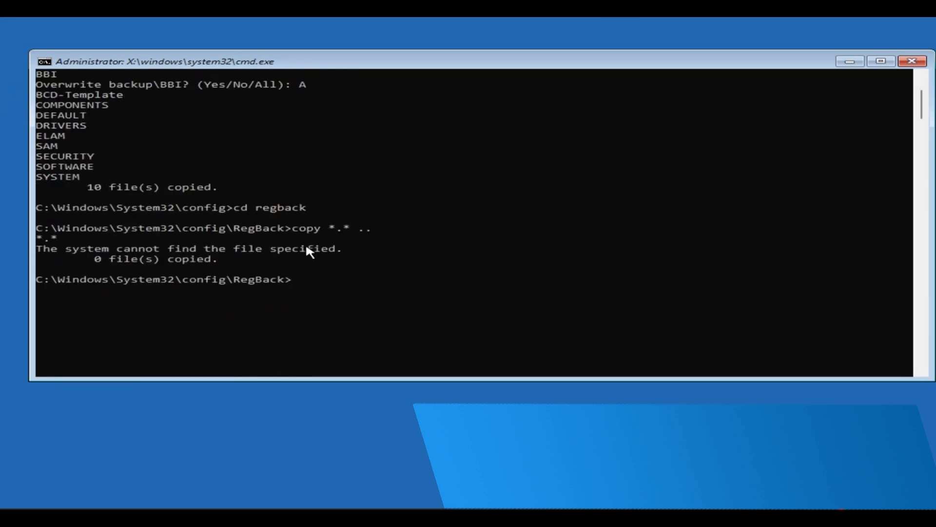
Step: Answer A to overwrite all while copying the RegBack hives up to the config folder
type("A")
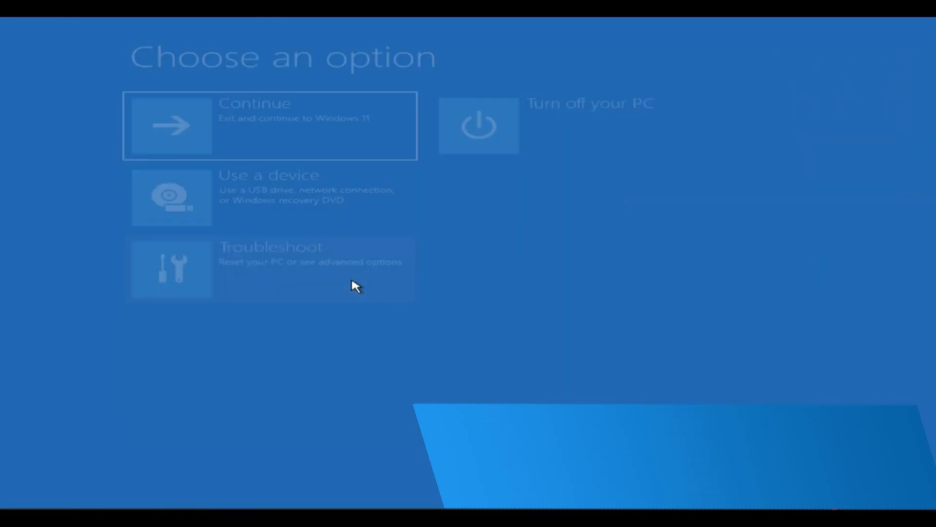
Step: Run Startup Repair from Troubleshoot and return to the recovery choices after it fails
left_click(269, 269)
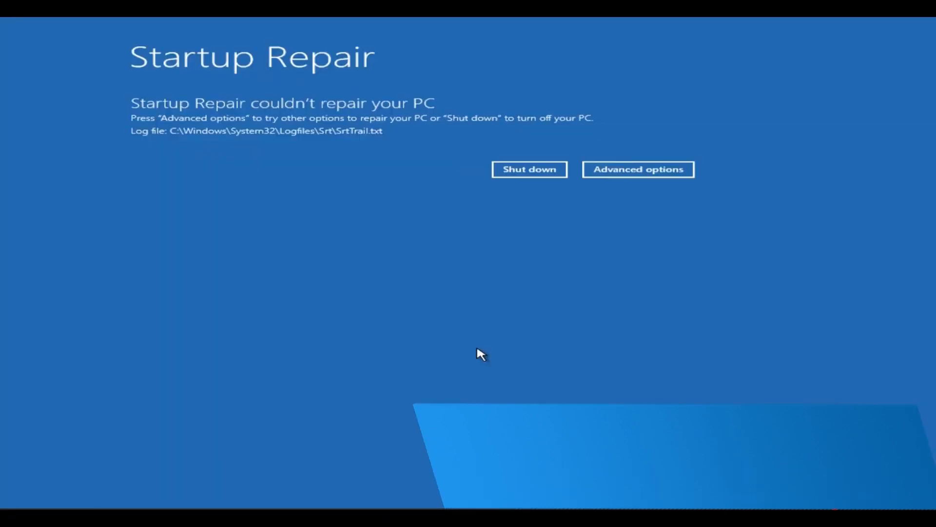
mouse_move(584, 259)
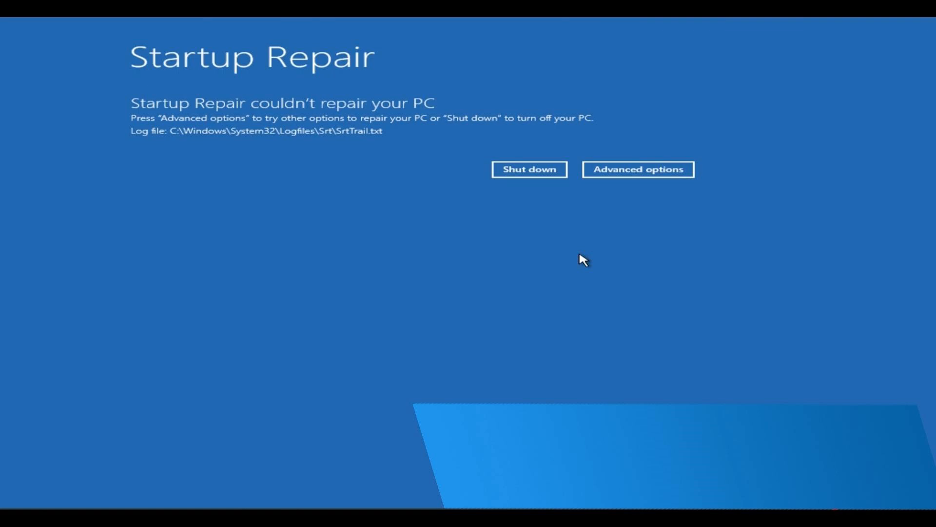
left_click(637, 169)
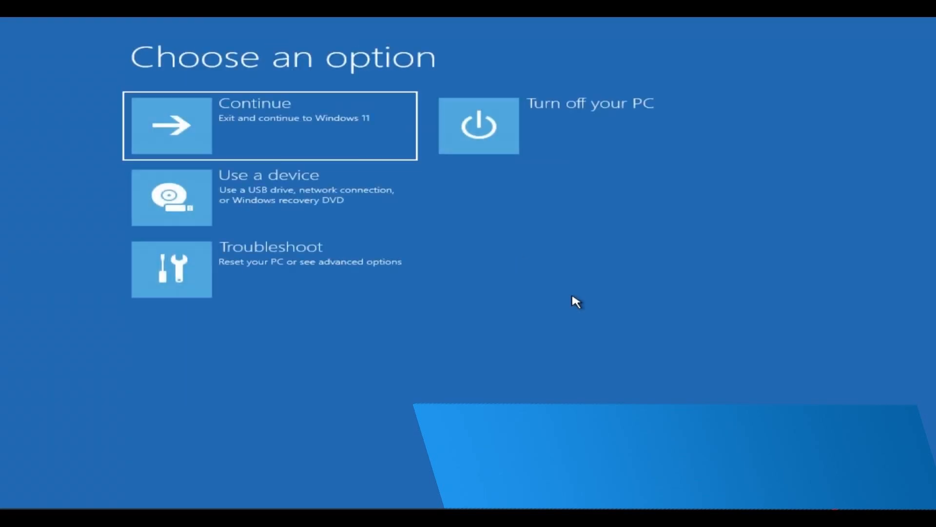